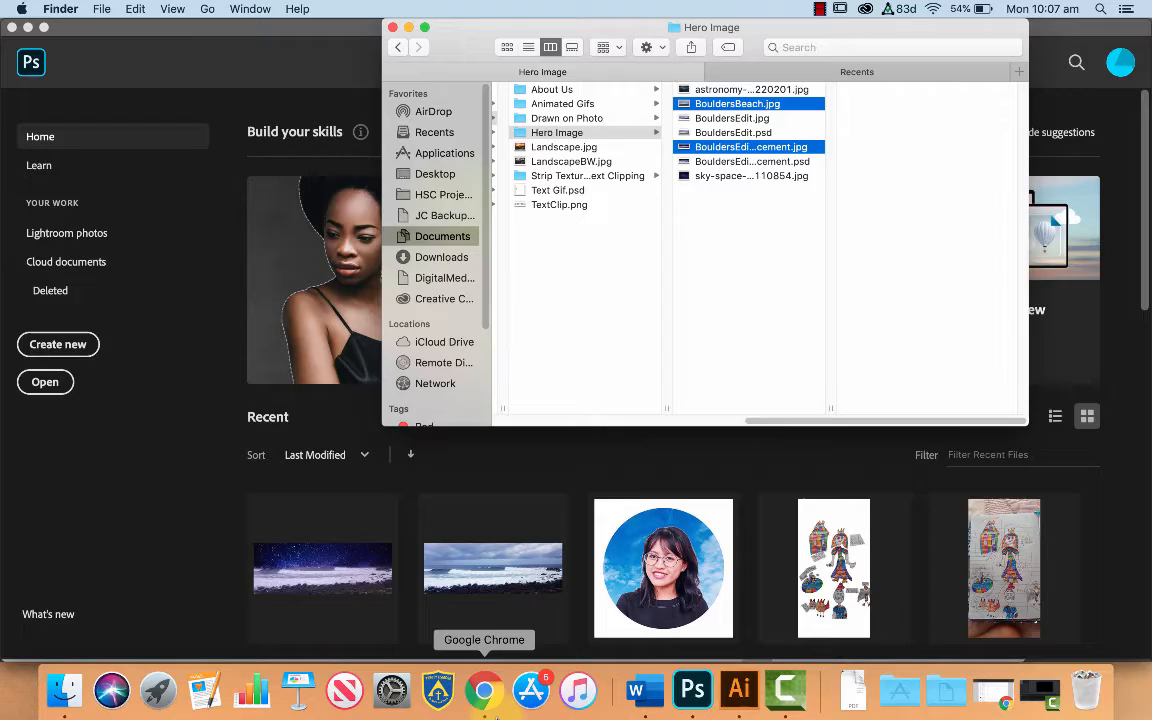
Open the Wix Editor homepage and check the hero image size (672 px tall).
click(483, 690)
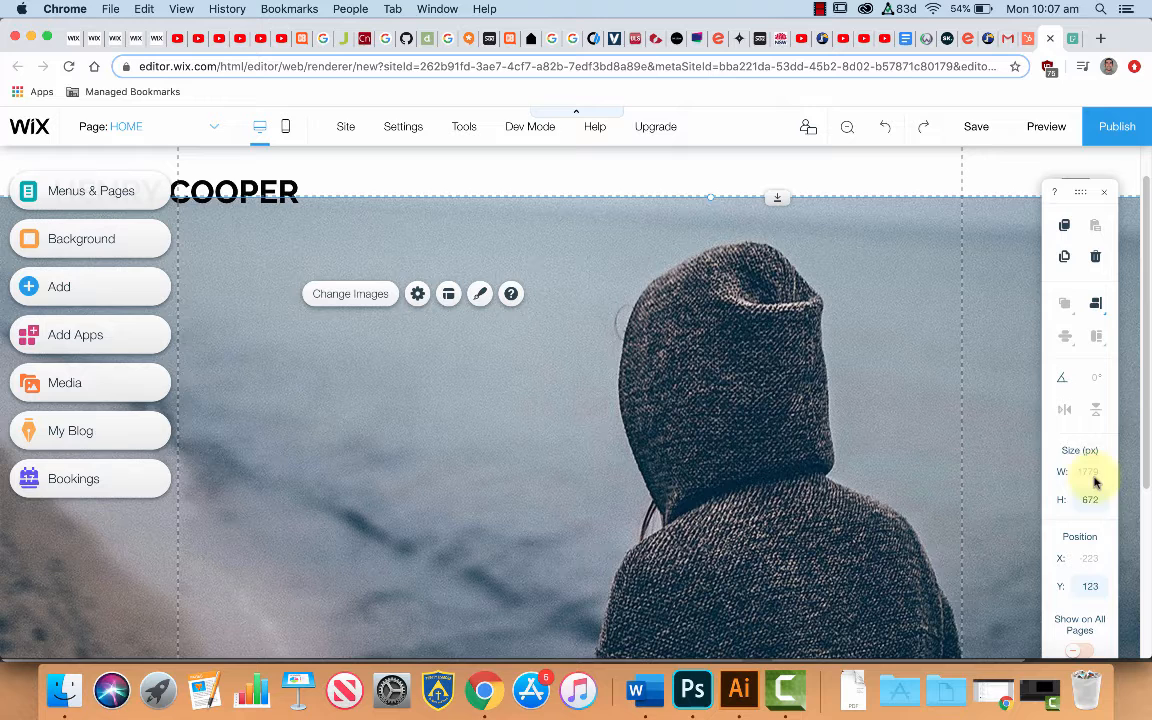
click(691, 689)
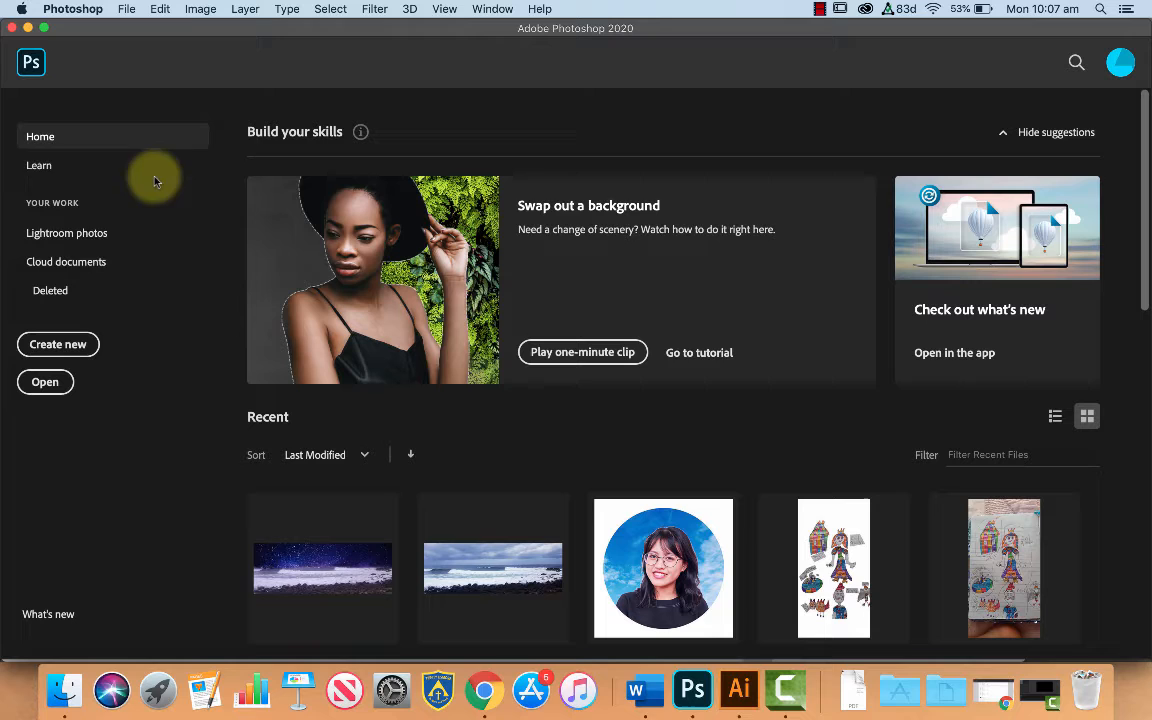
Create a blank white 1800 × 700 px web document.
click(58, 344)
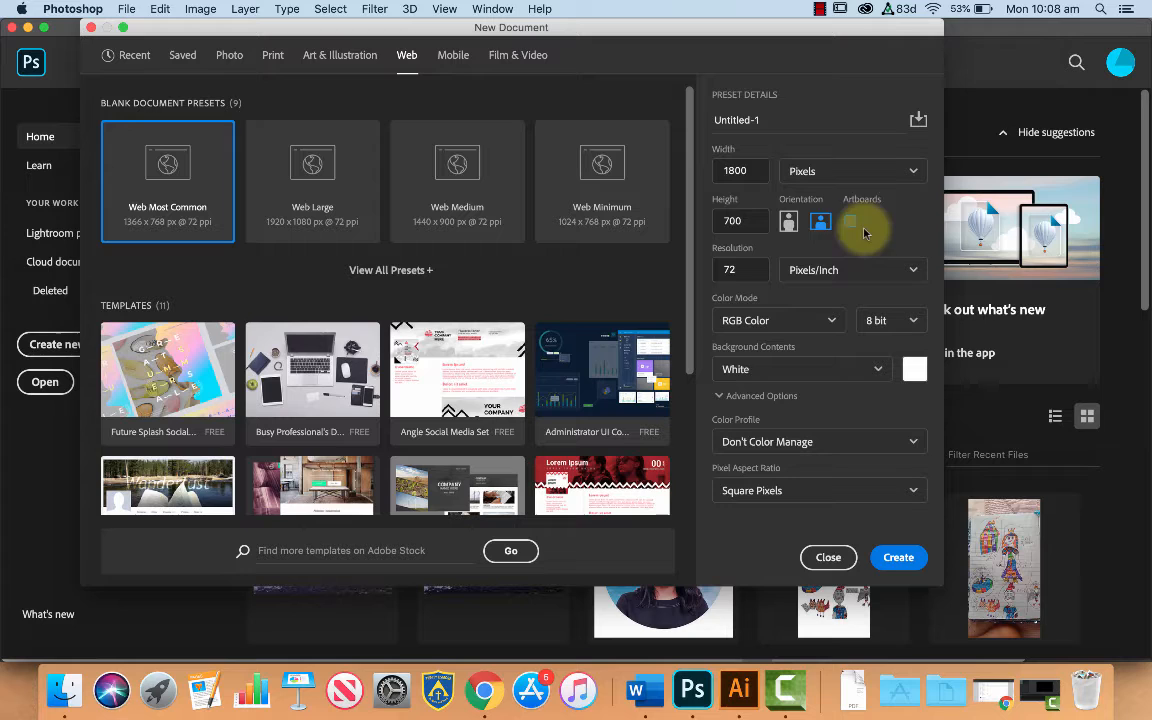
click(897, 557)
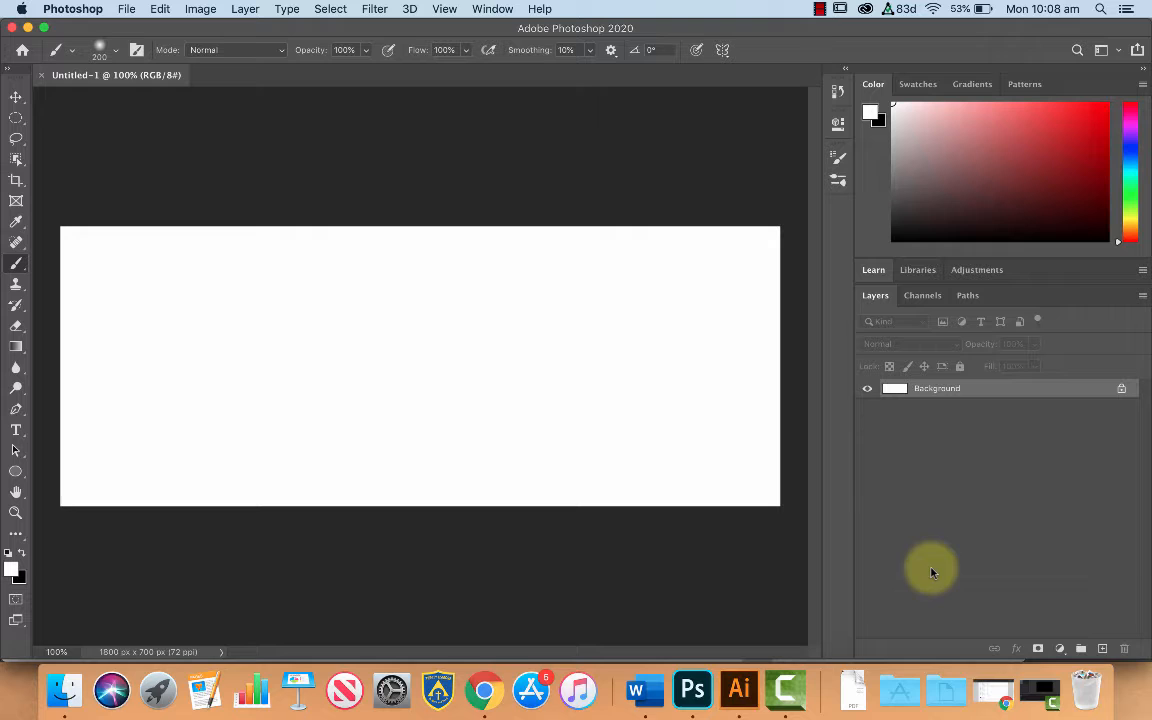
Place BouldersBeach.jpg and the milky-way star image as embedded layers.
click(126, 8)
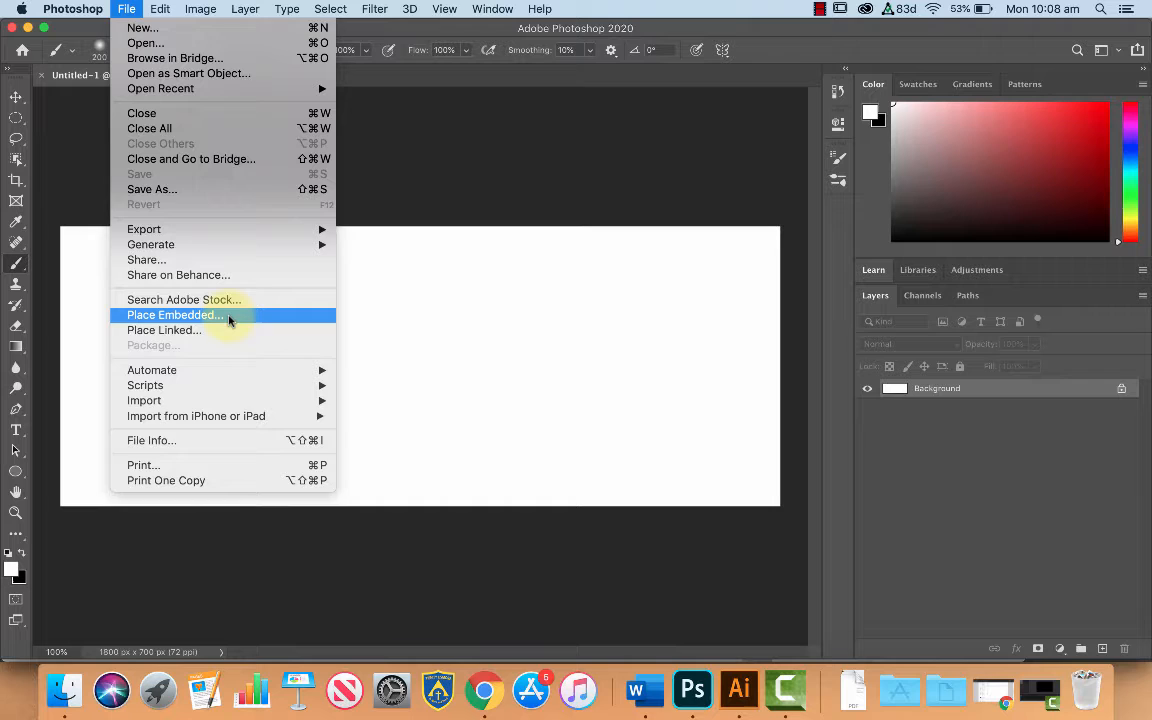
click(175, 315)
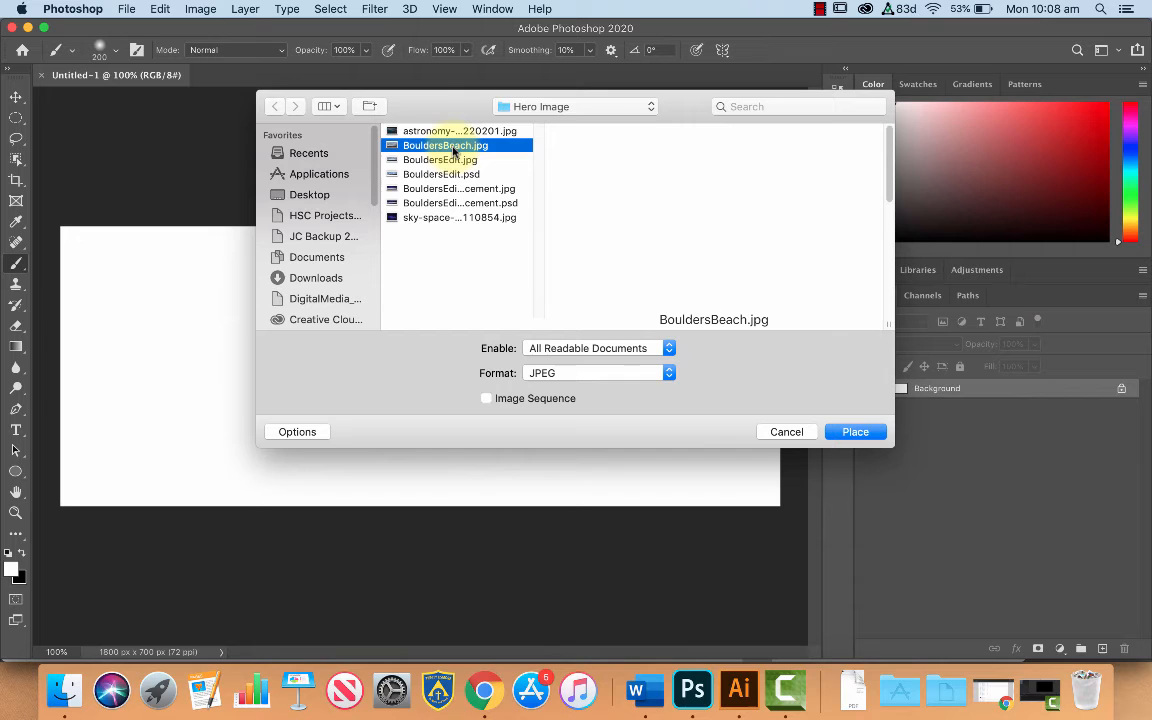
click(855, 431)
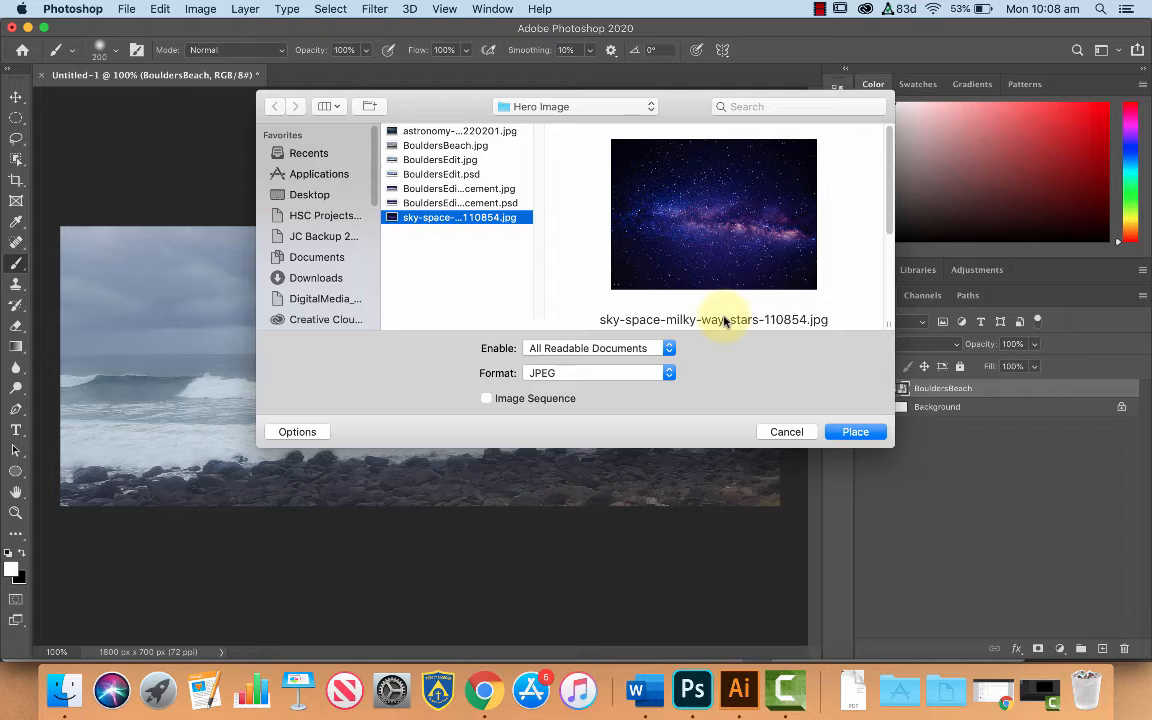
click(855, 431)
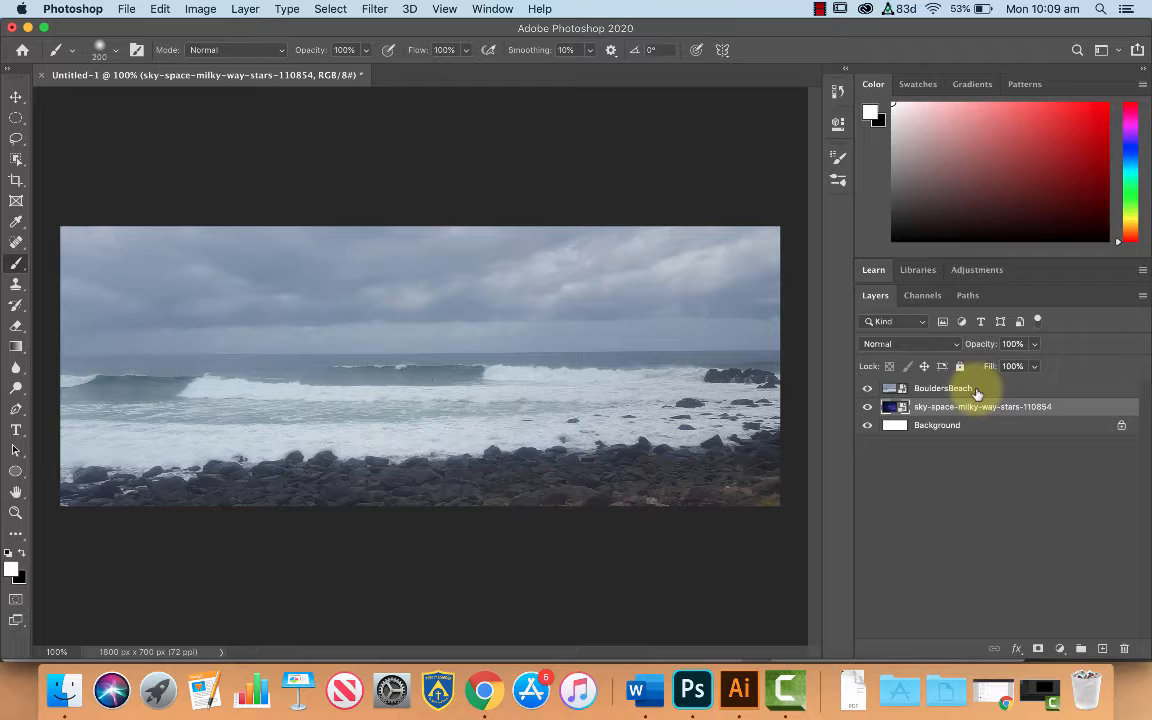
Add a white layer mask to the BouldersBeach layer.
click(942, 388)
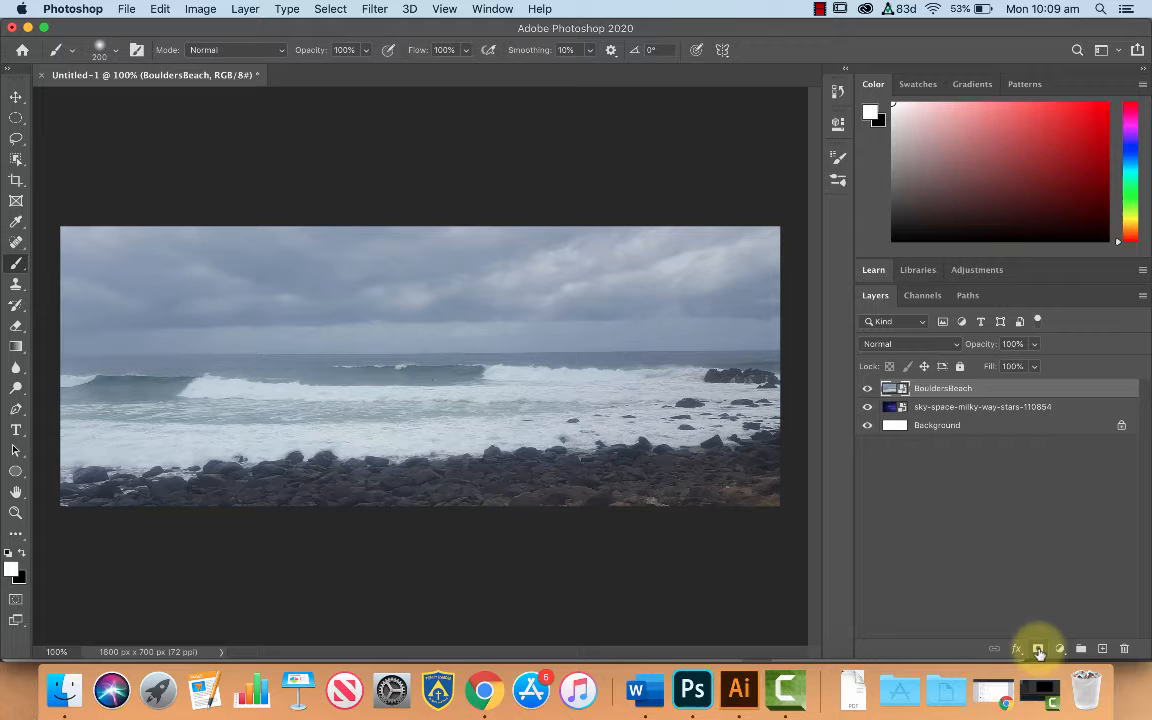
click(1037, 649)
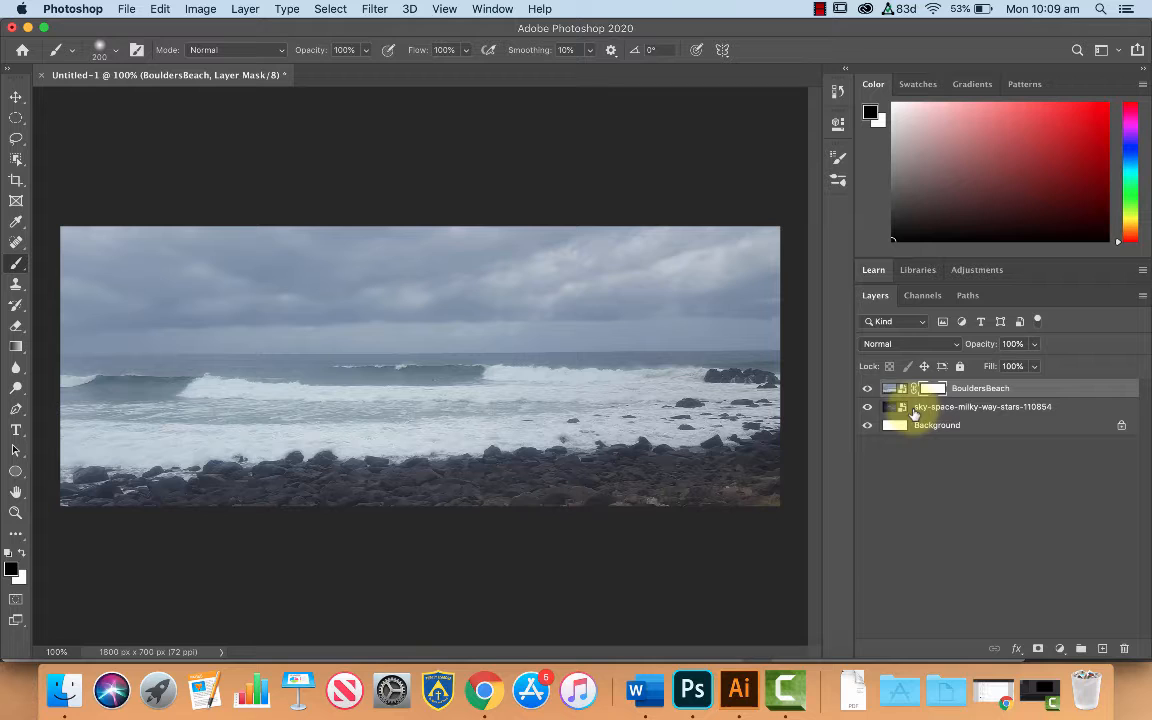
mouse_move(16, 262)
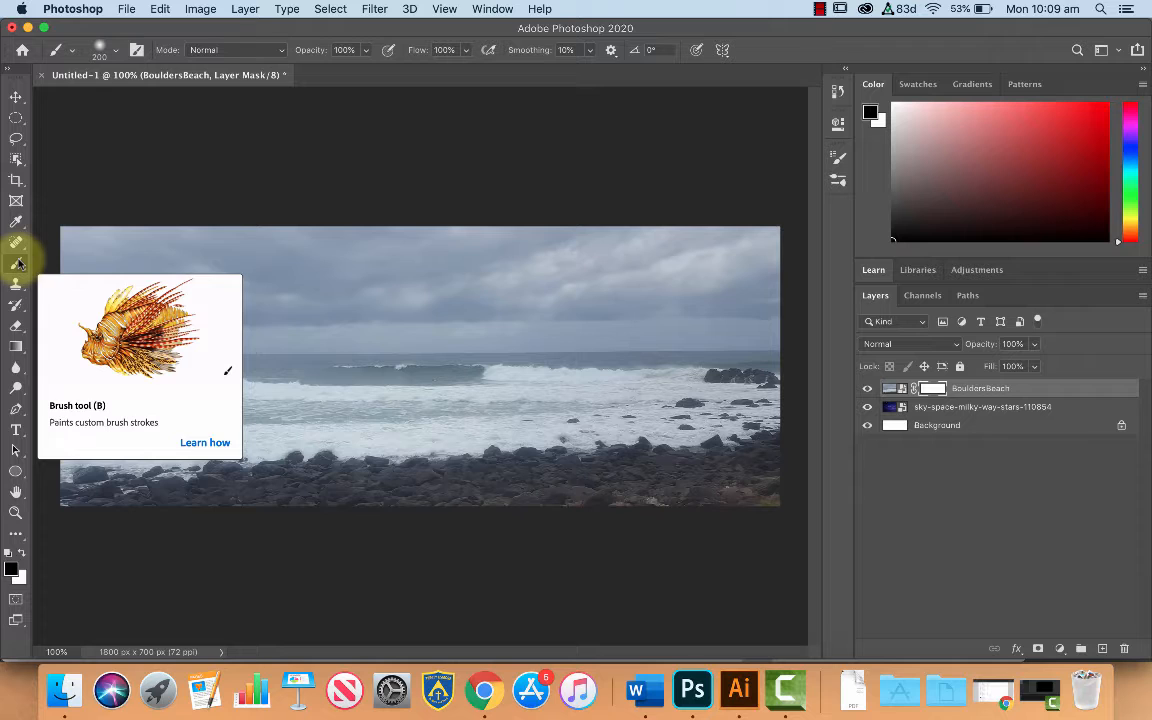
Choose the Brush tool with a round brush and black (000000) foreground colour.
click(492, 8)
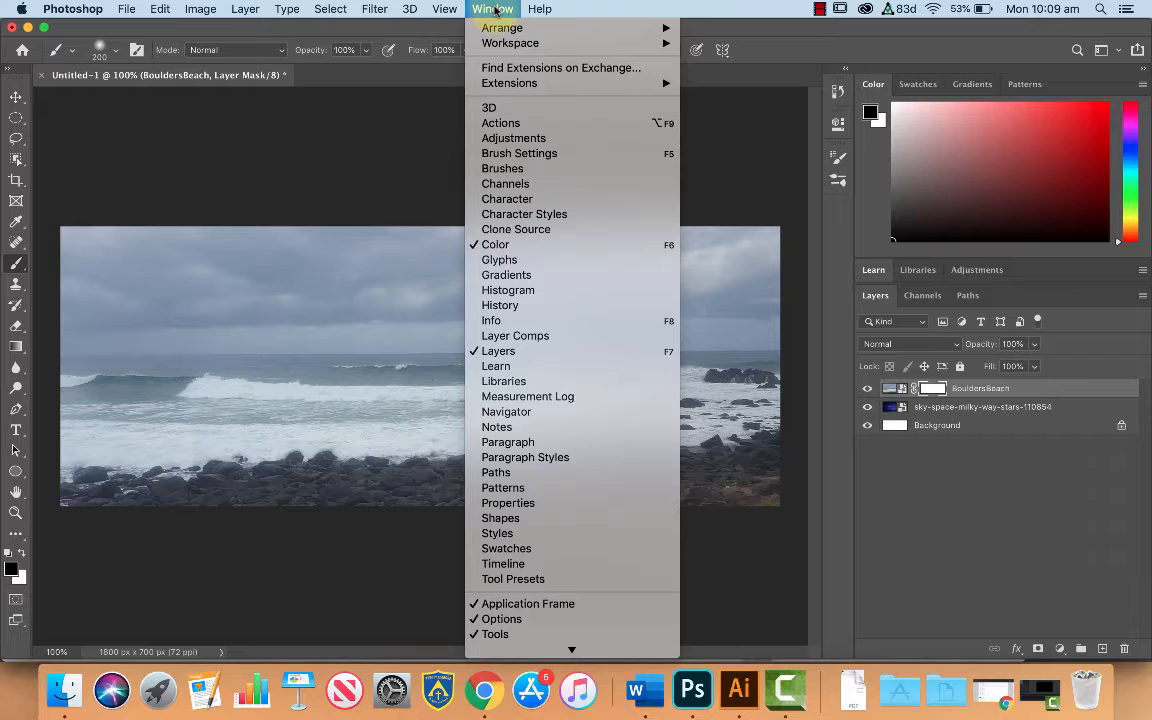
click(502, 168)
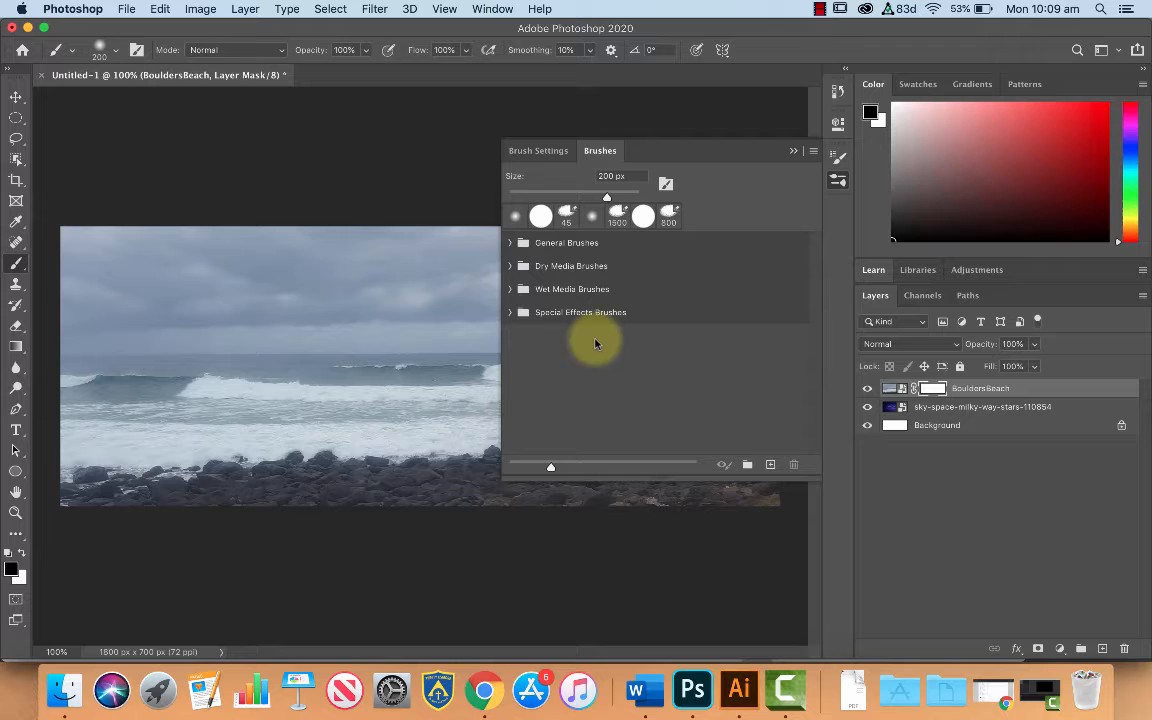
click(510, 242)
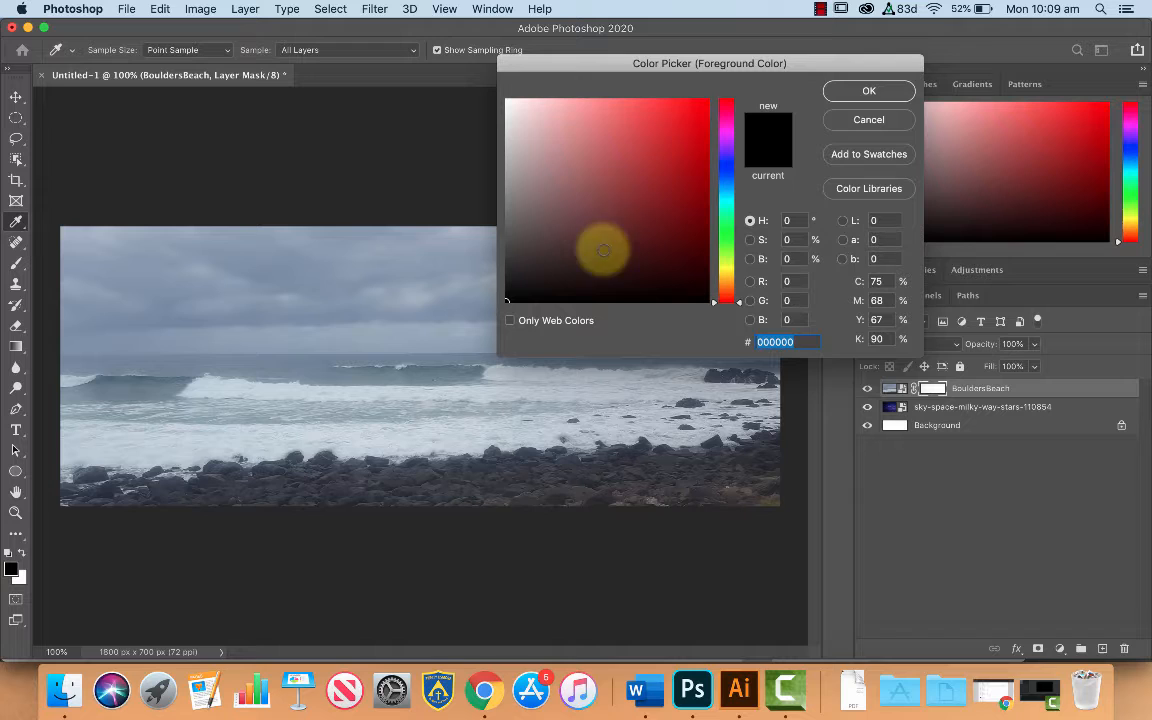
click(868, 90)
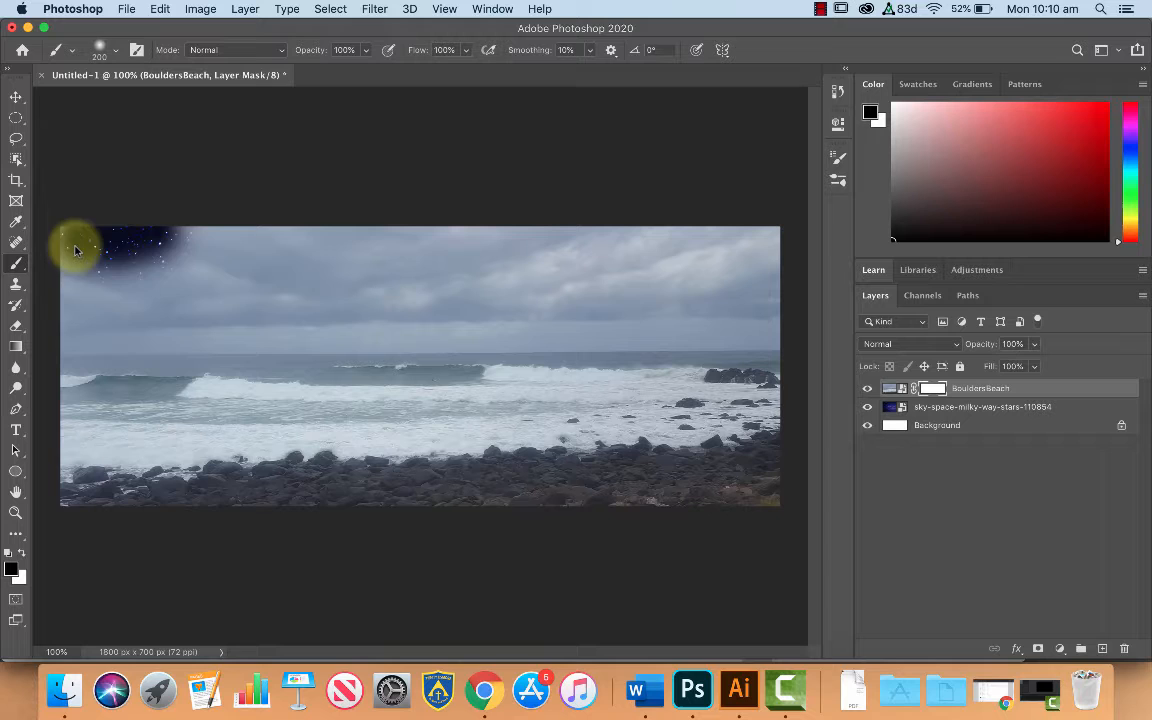
Paint black on the BouldersBeach mask to reveal the Milky Way across the sky.
drag(75, 250, 720, 235)
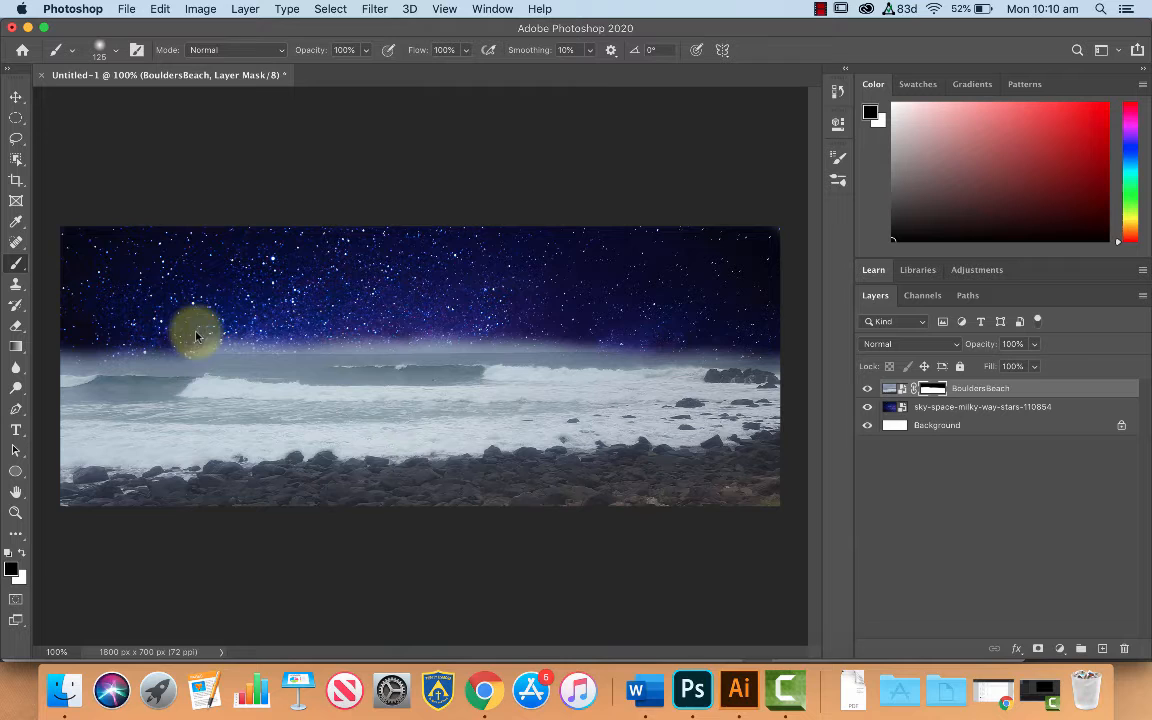
drag(200, 335, 485, 340)
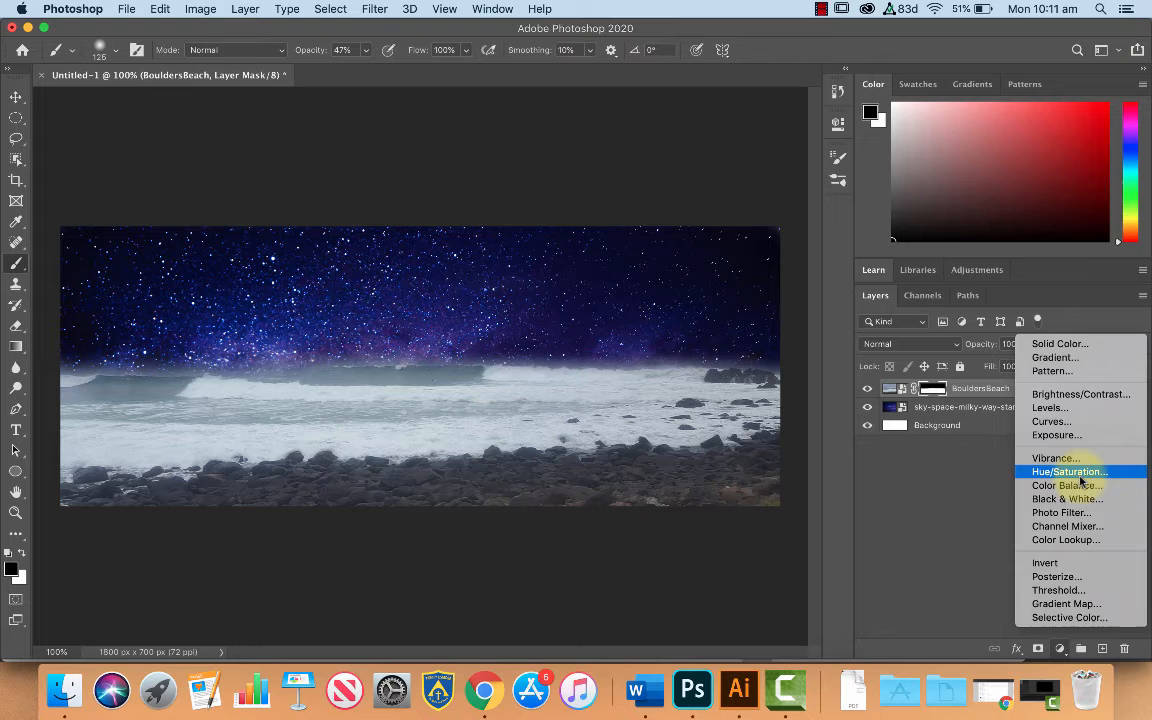
Add a Hue/Saturation layer: Hue +48, Saturation +33, Lightness slightly negative.
click(1067, 471)
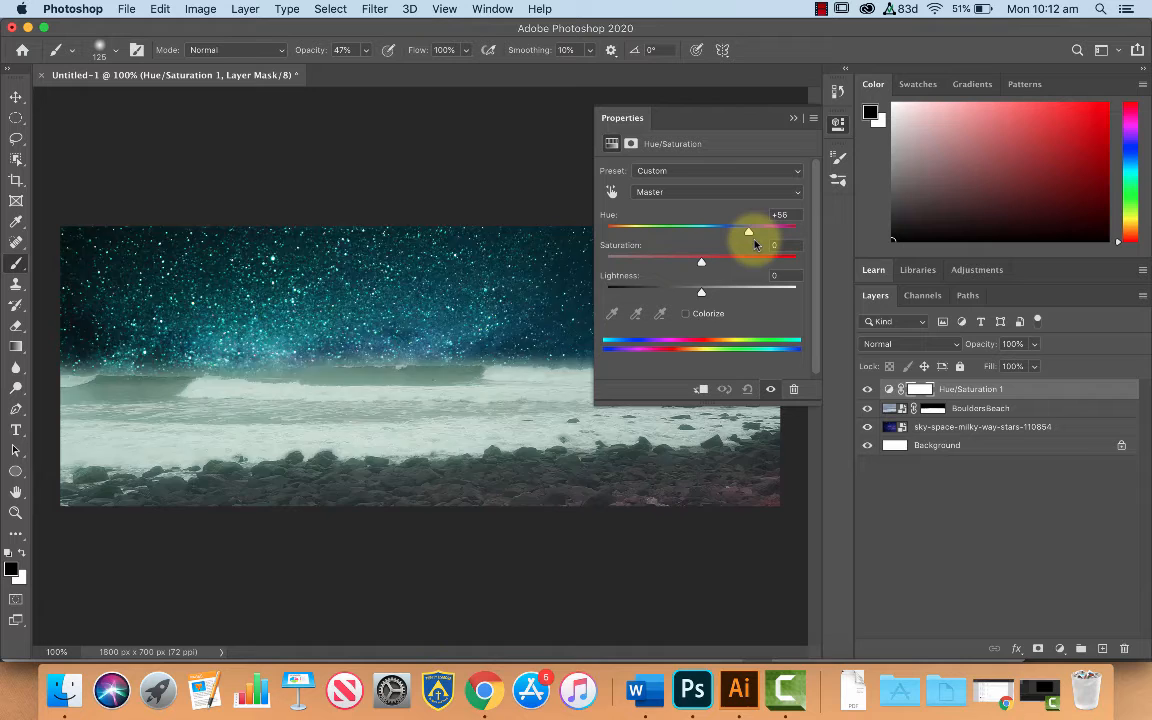
drag(748, 231, 735, 231)
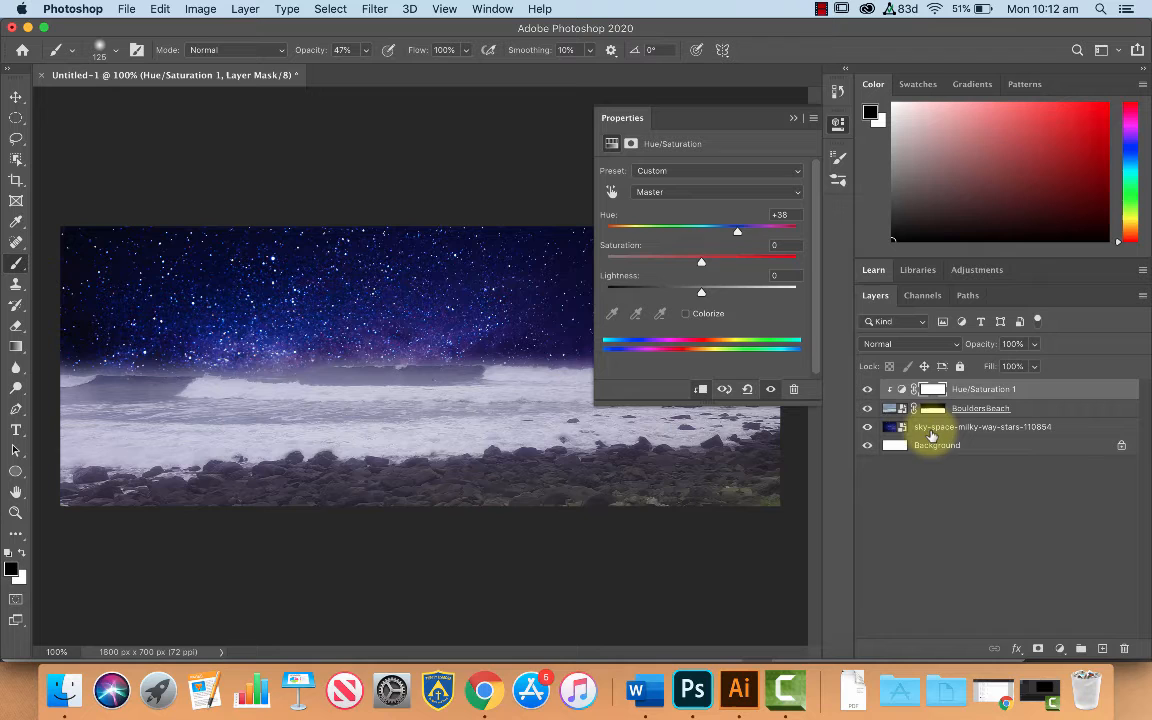
drag(737, 232, 725, 232)
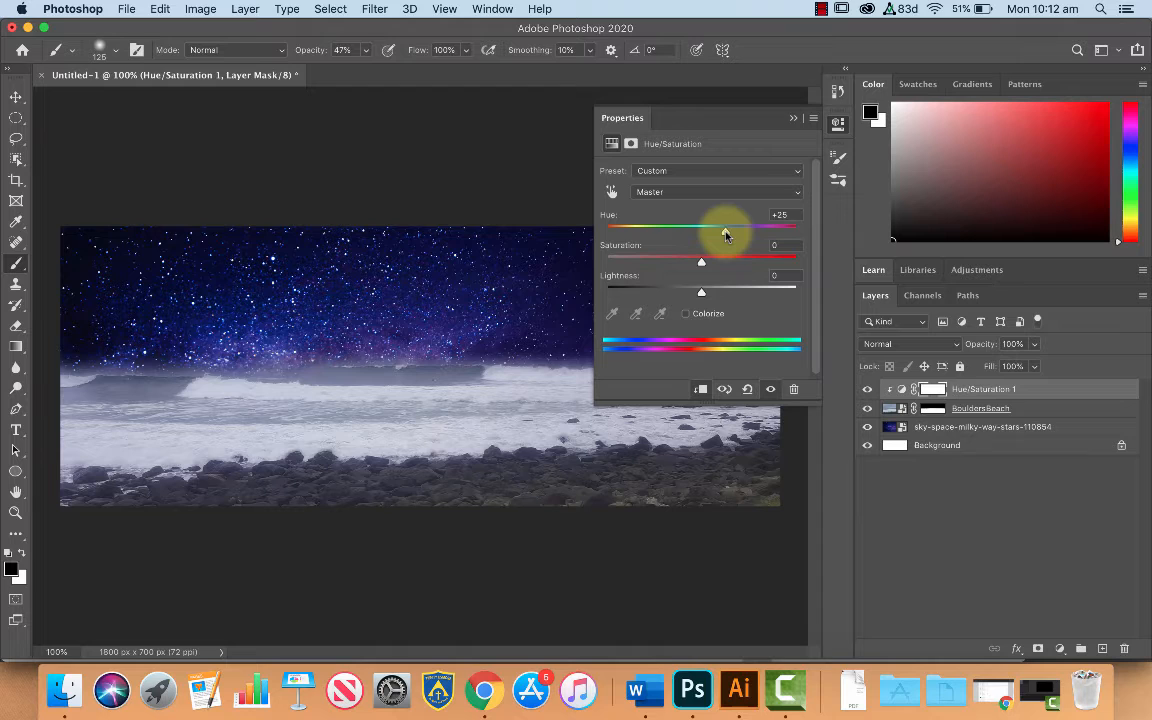
drag(701, 231, 745, 231)
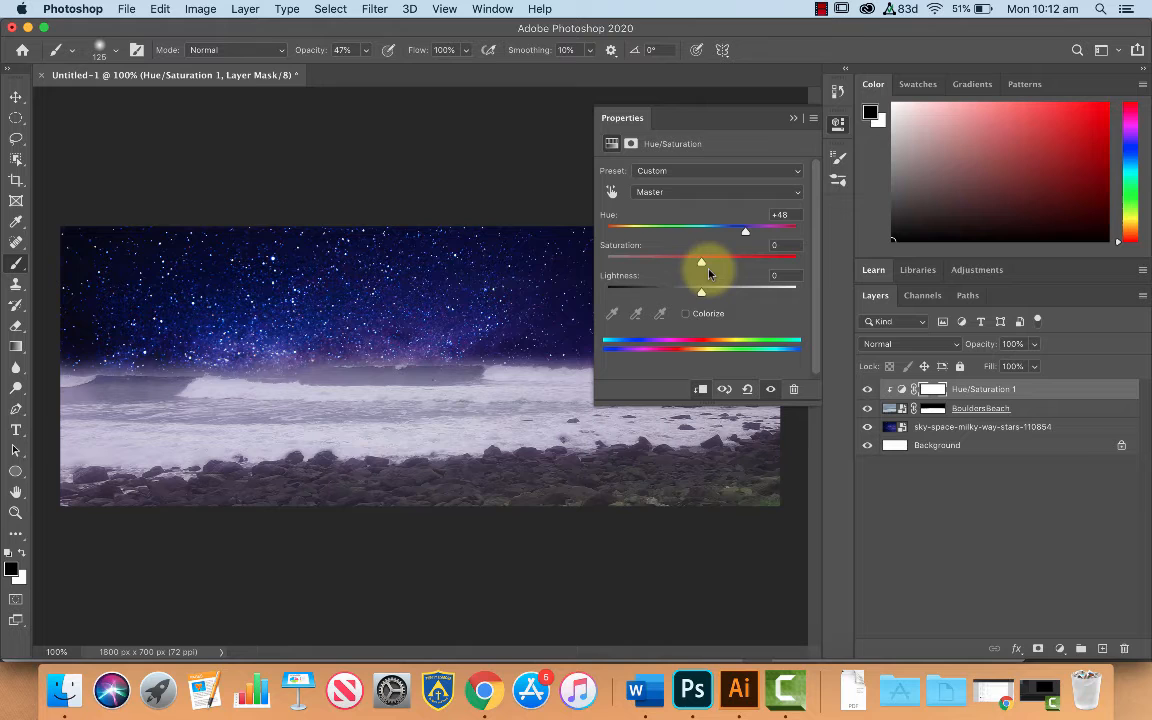
drag(701, 257, 734, 257)
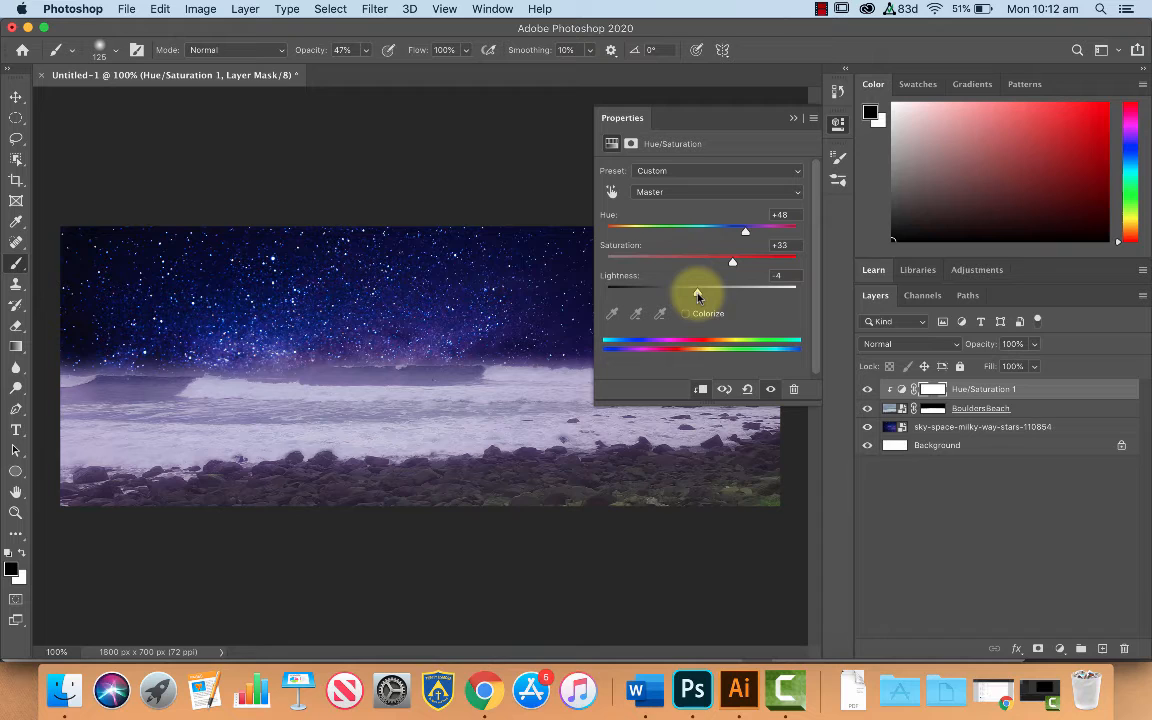
drag(698, 289, 696, 289)
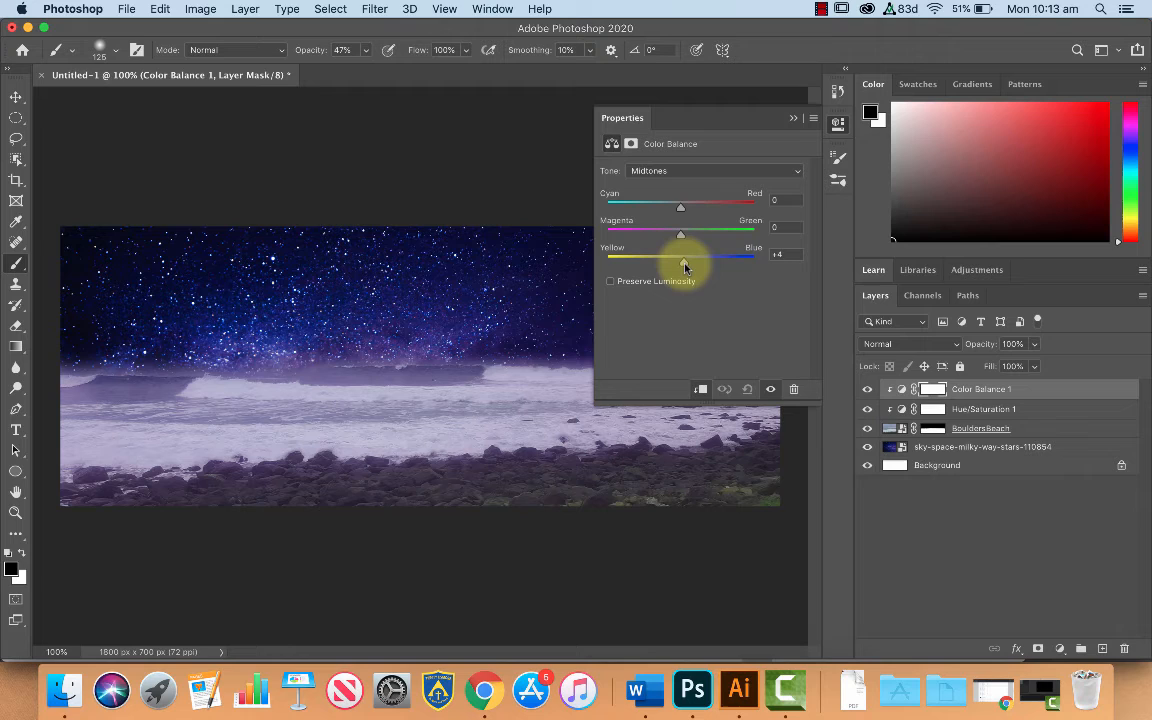
Set Color Balance midtones to -11, +8, +26 and collapse Properties.
drag(680, 205, 674, 205)
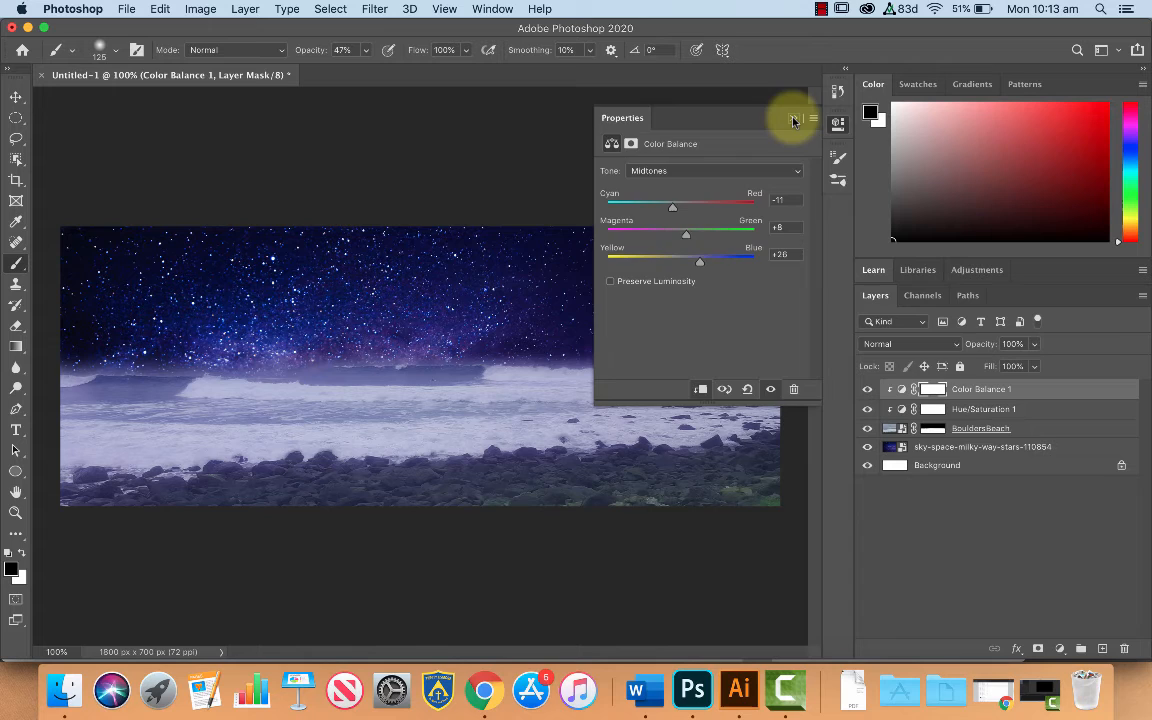
click(795, 119)
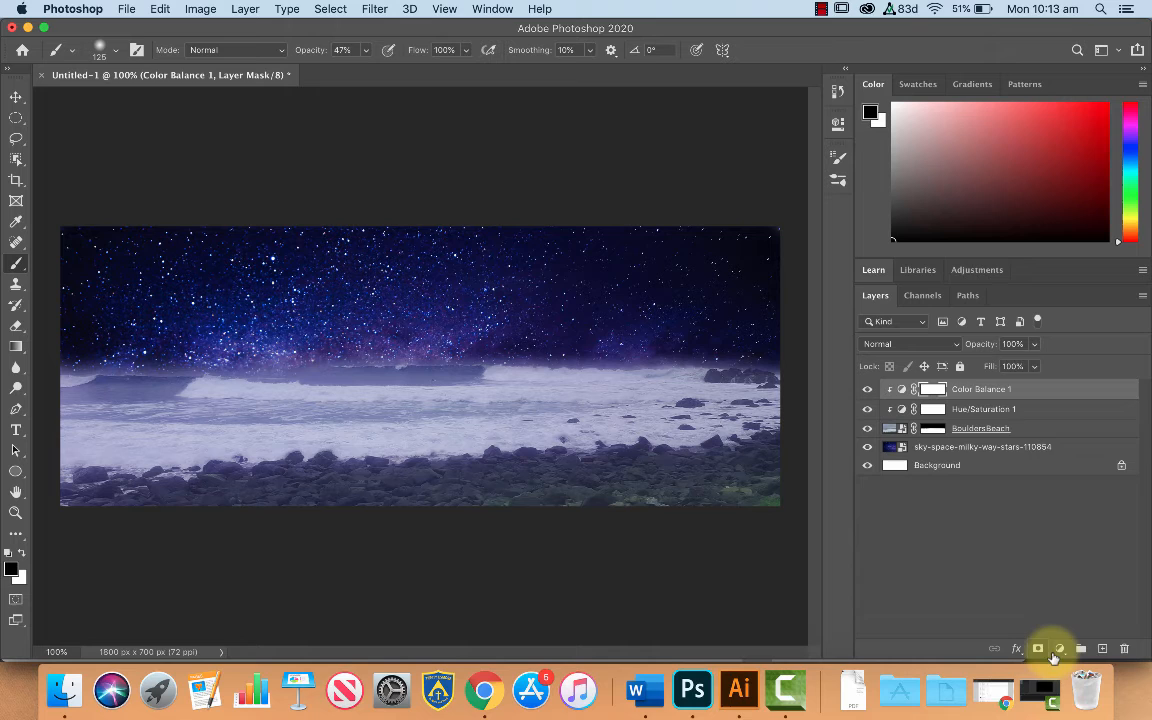
Add a trial Curves adjustment layer, then remove it.
click(1057, 648)
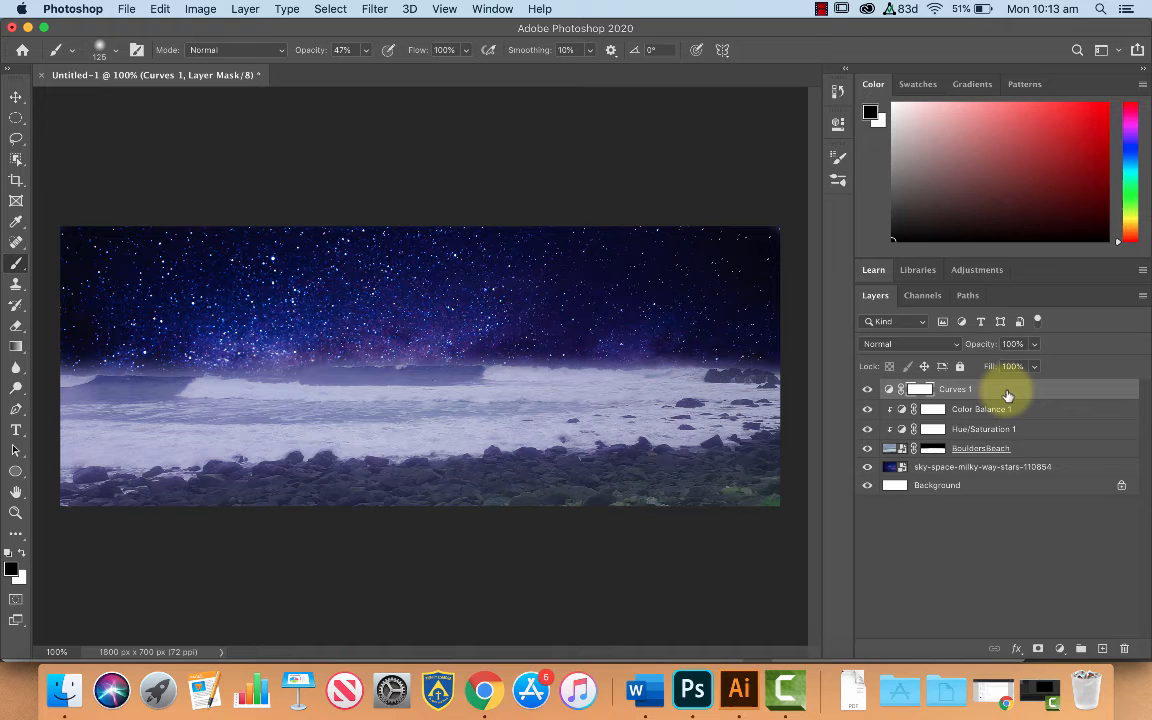
double_click(919, 389)
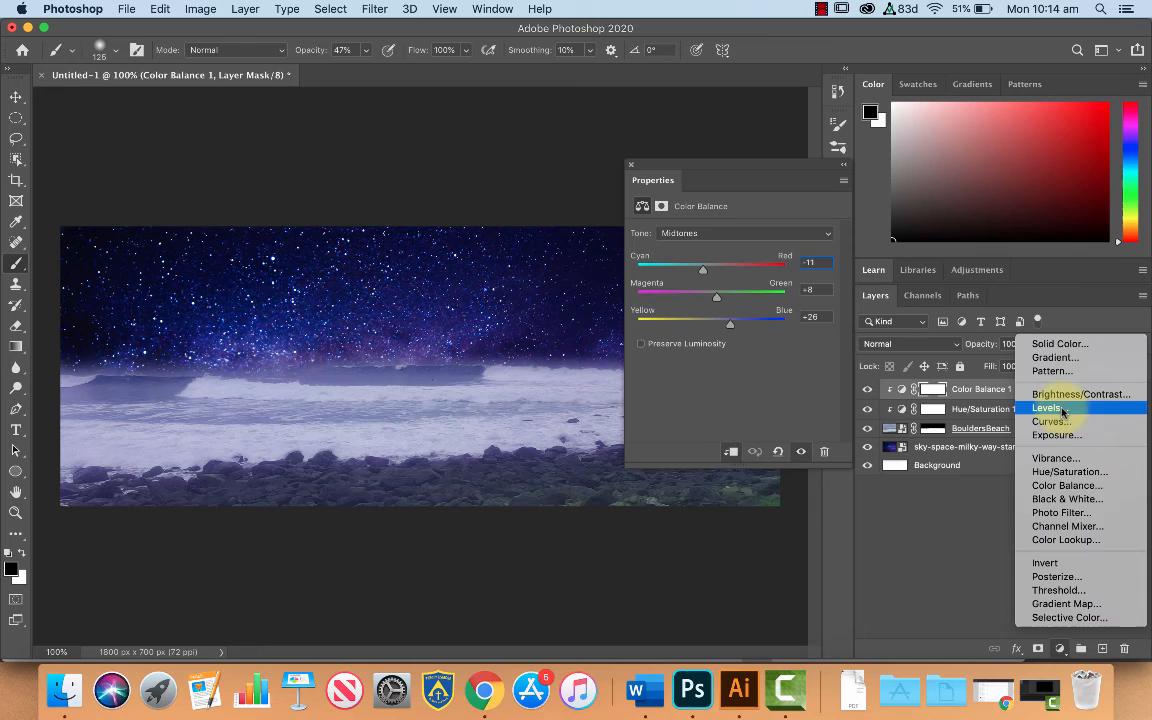
Add a clipped Levels layer with white input 222 and midtones near 0.88.
click(1047, 407)
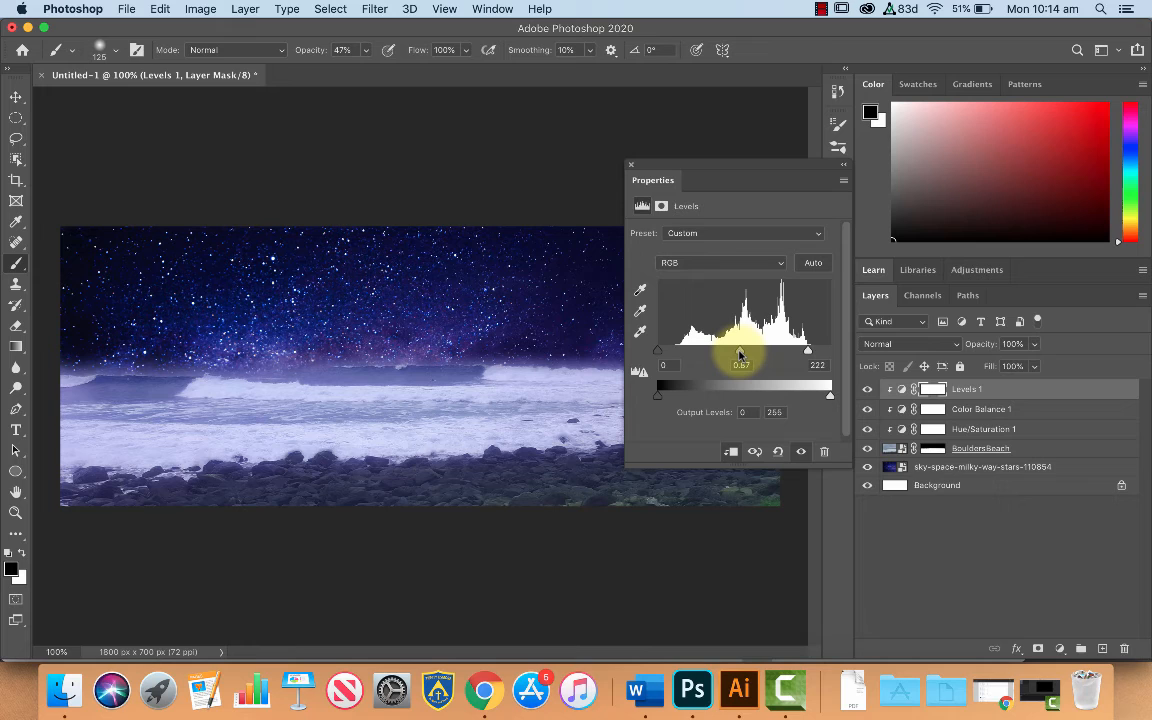
drag(740, 350, 735, 350)
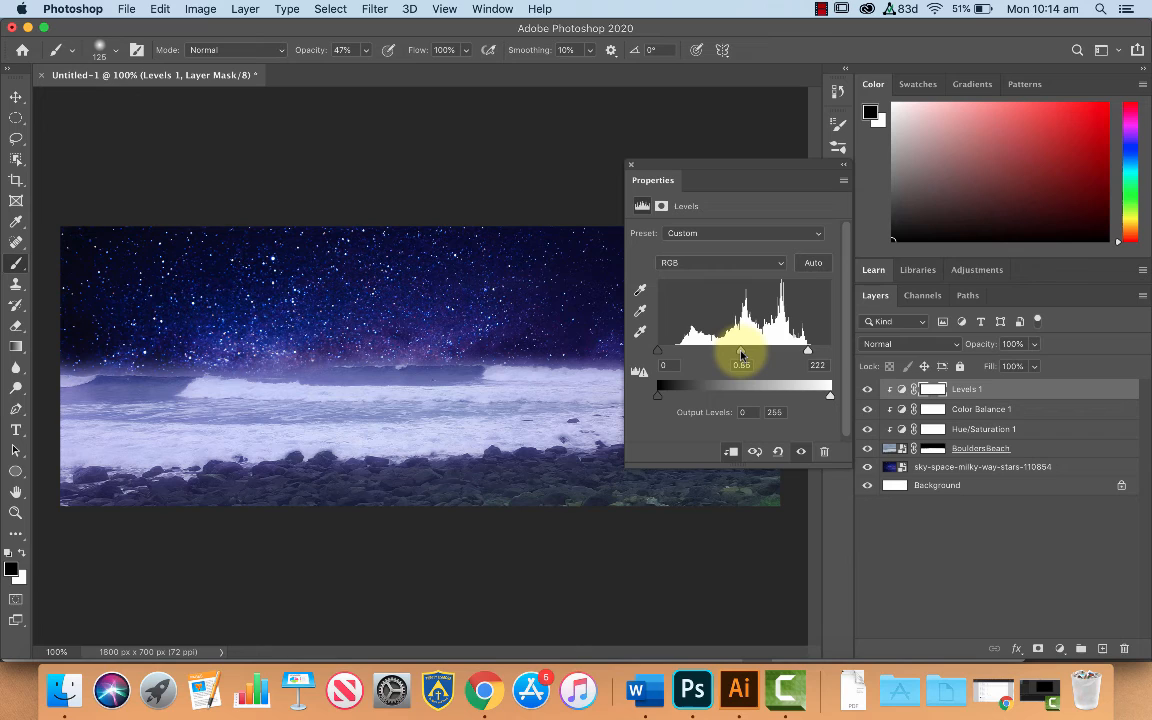
click(631, 164)
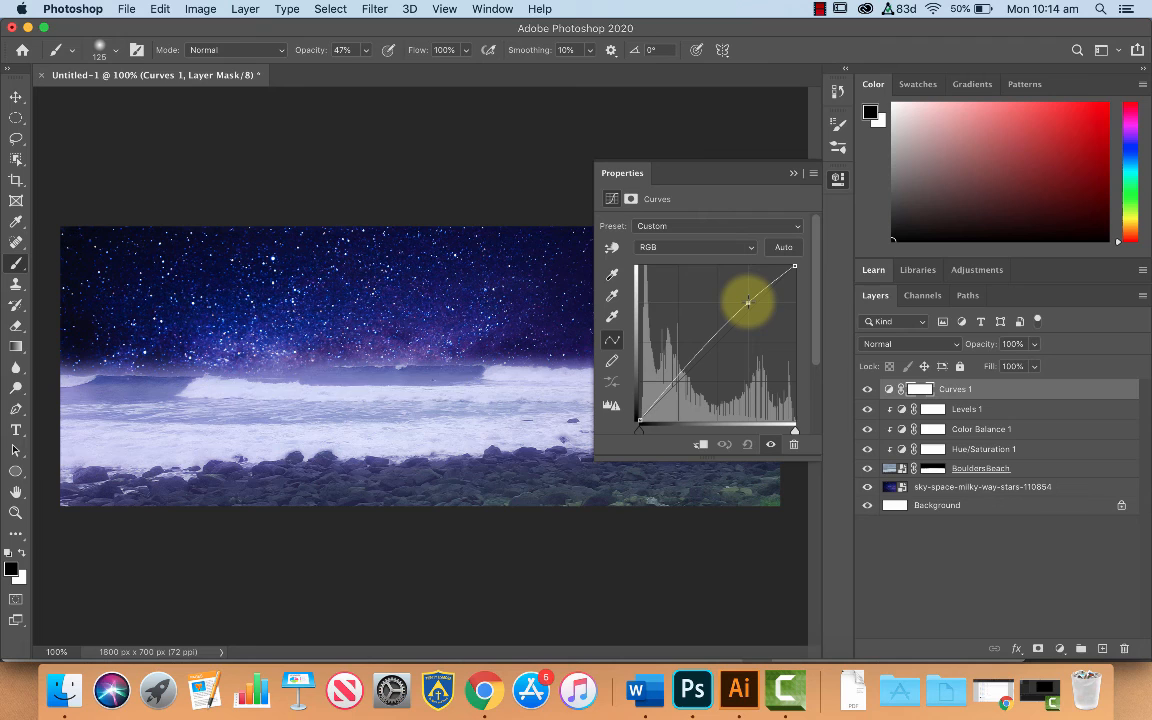
Drag the Curves 1 RGB curve upward to brighten the beach image.
drag(748, 302, 688, 378)
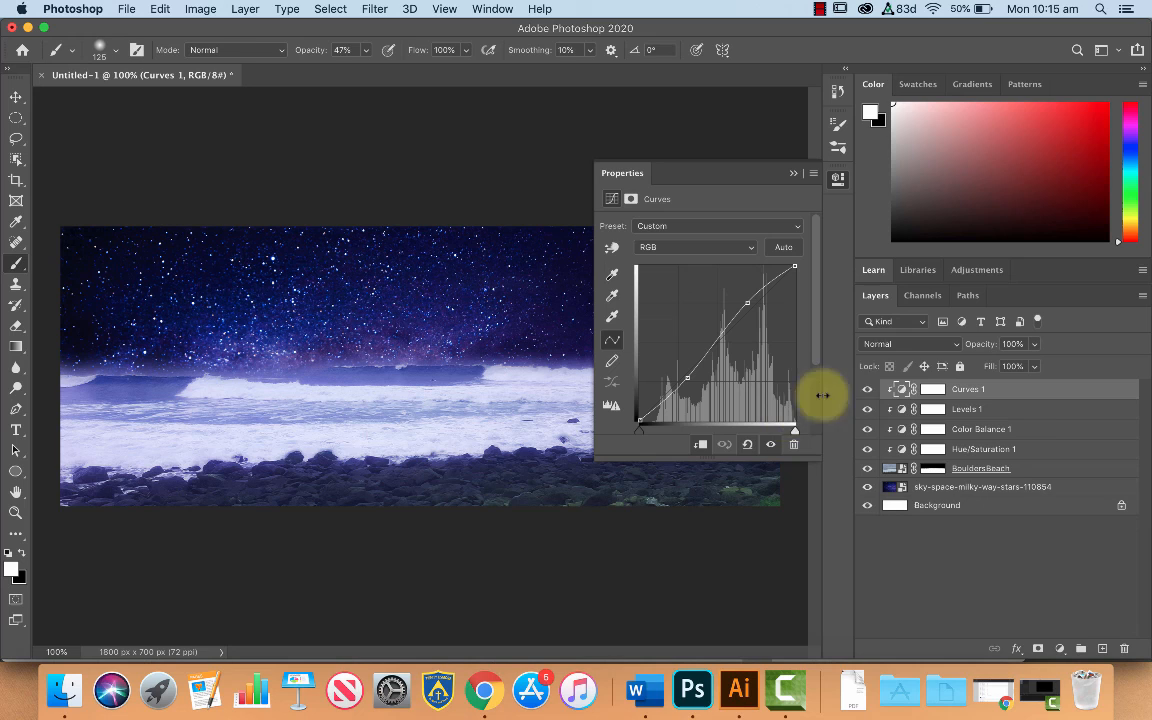
Clip Curves 1 to the beach stack, then reopen Hue/Saturation 1 settings.
click(983, 449)
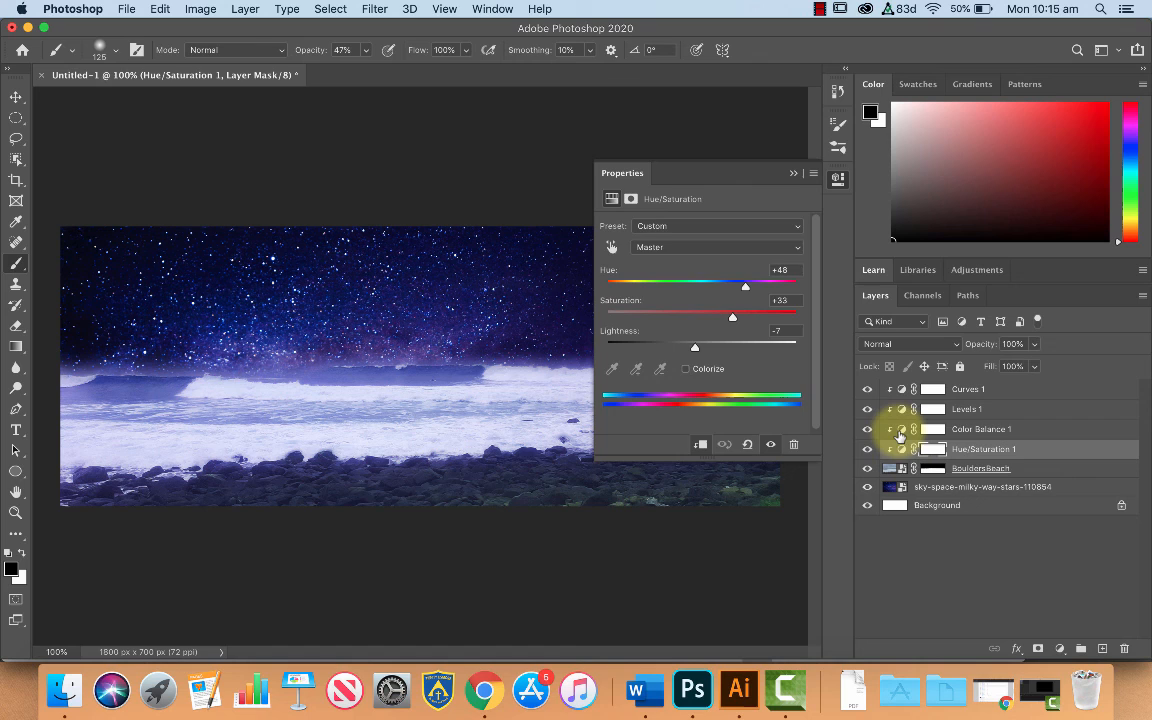